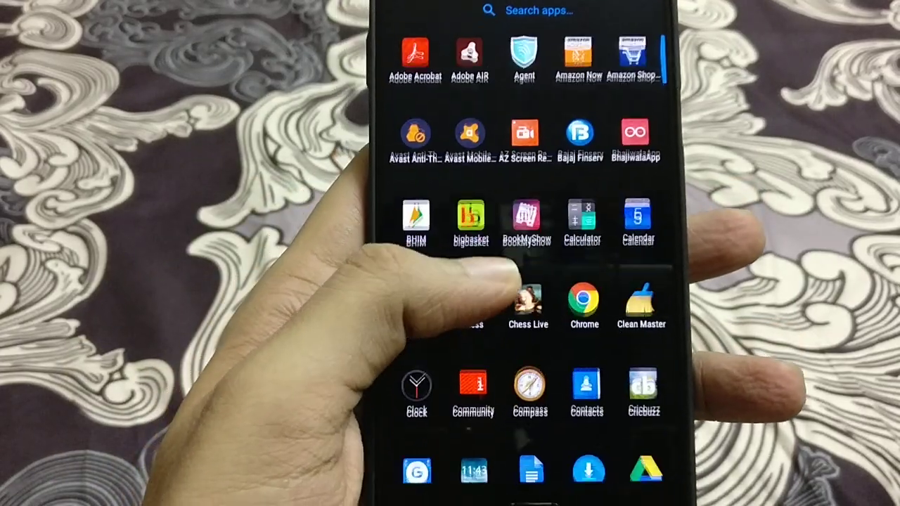
Step: Scroll down the Settings list to reach Security & fingerprint
scroll("down", 3)
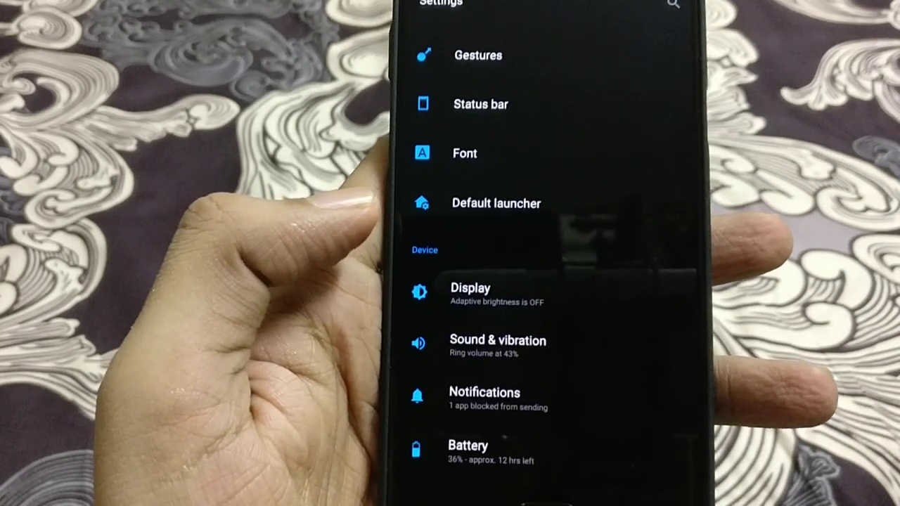
scroll("down", 3)
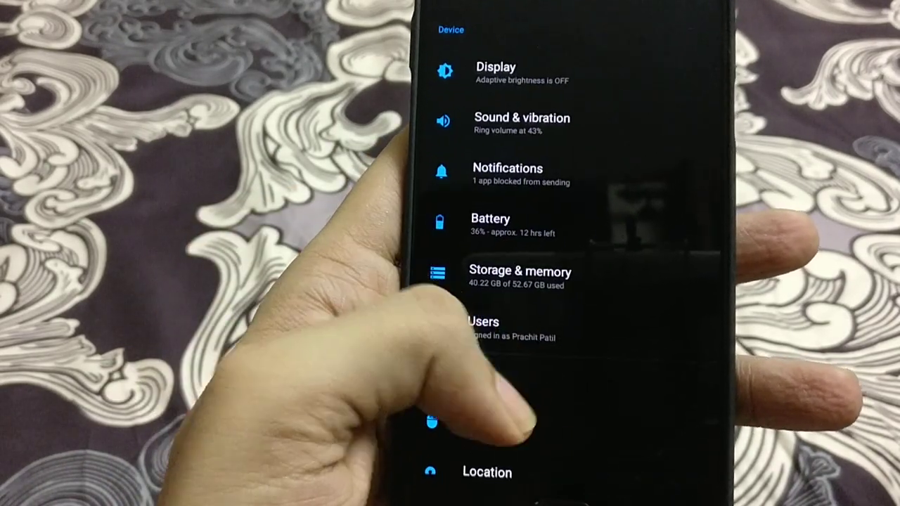
scroll("down", 3)
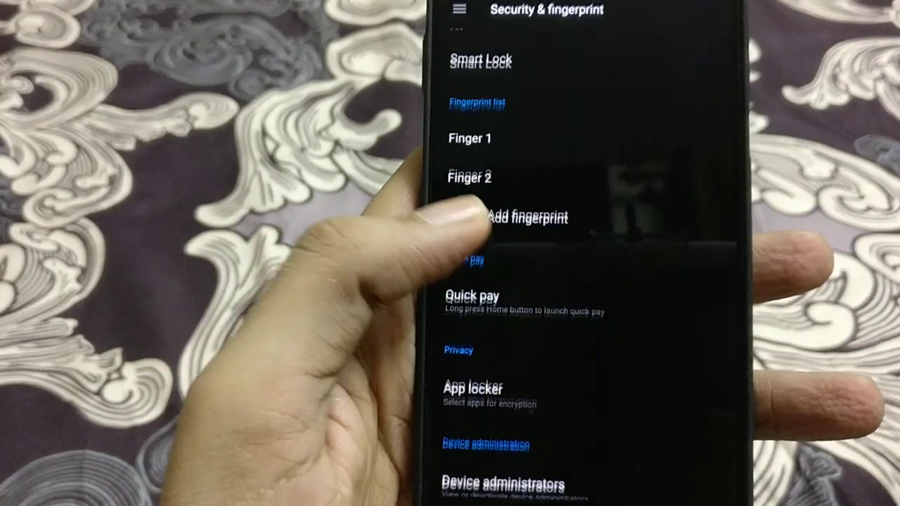
Step: Scroll Security & fingerprint down to App locker under Privacy
scroll("down", 3)
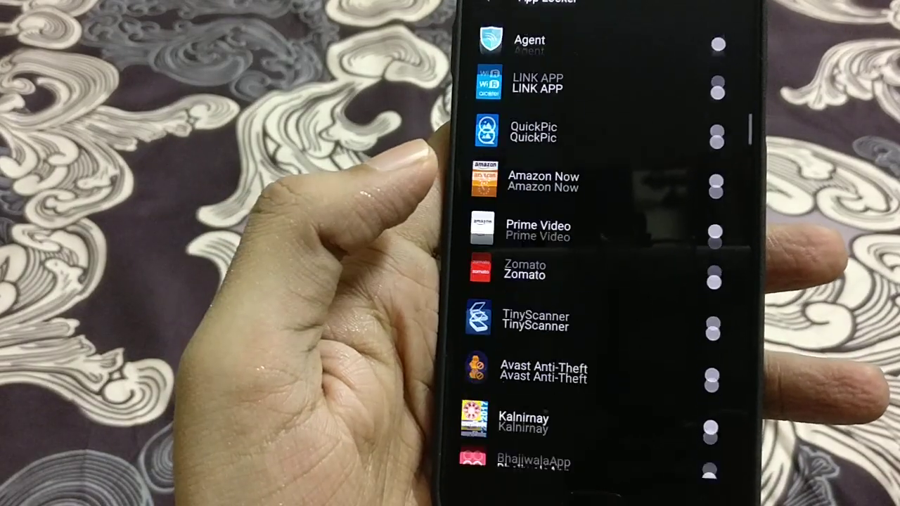
Step: Scroll App locker to switch Chrome on, then go back to Security & fingerprint
scroll("down", 3)
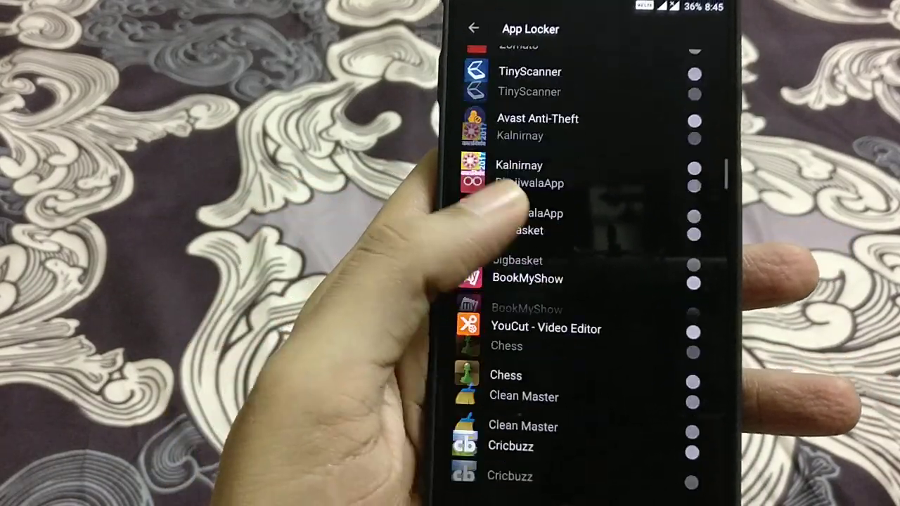
scroll("down", 3)
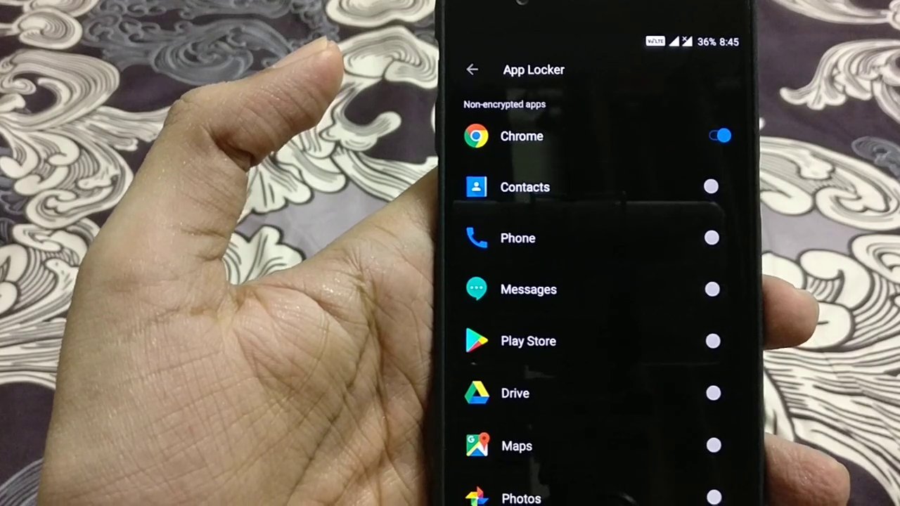
left_click(471, 69)
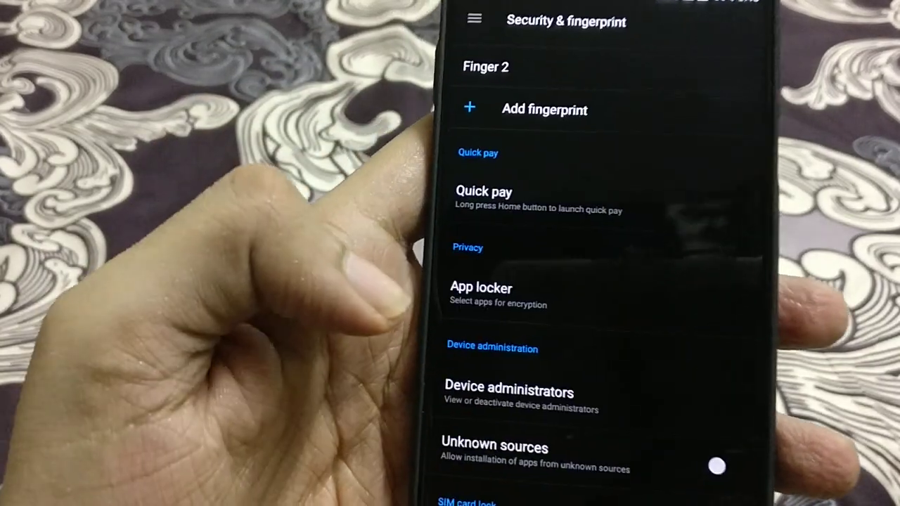